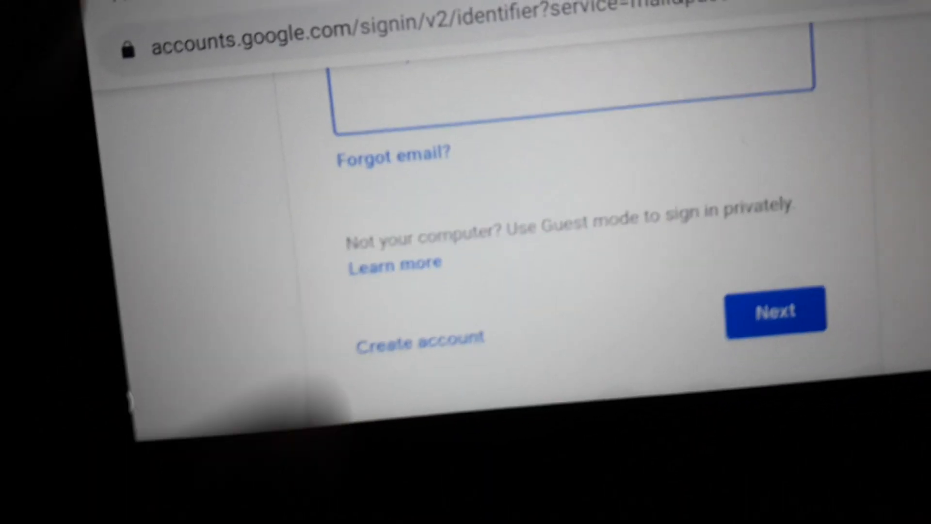
Start a new Google account for personal use from the sign-in page
{"action": "left_click", "coordinate": [419, 343]}
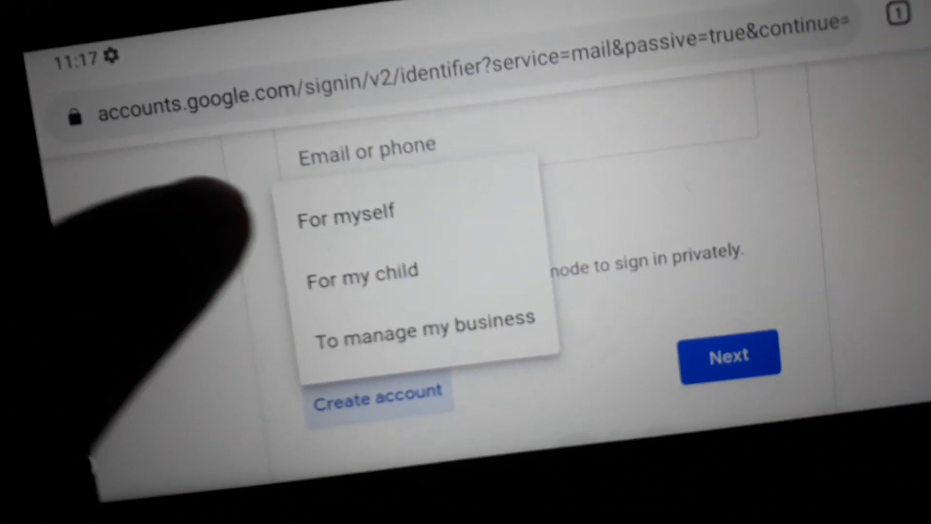
{"action": "left_click", "coordinate": [346, 212]}
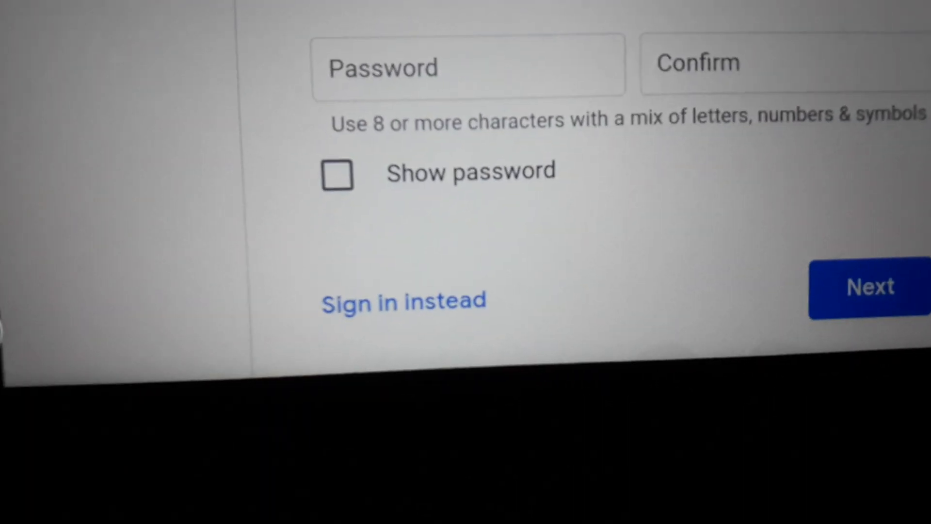
Submit the account details and scroll past the optional phone, recovery email and birth date page
{"action": "left_click", "coordinate": [868, 289]}
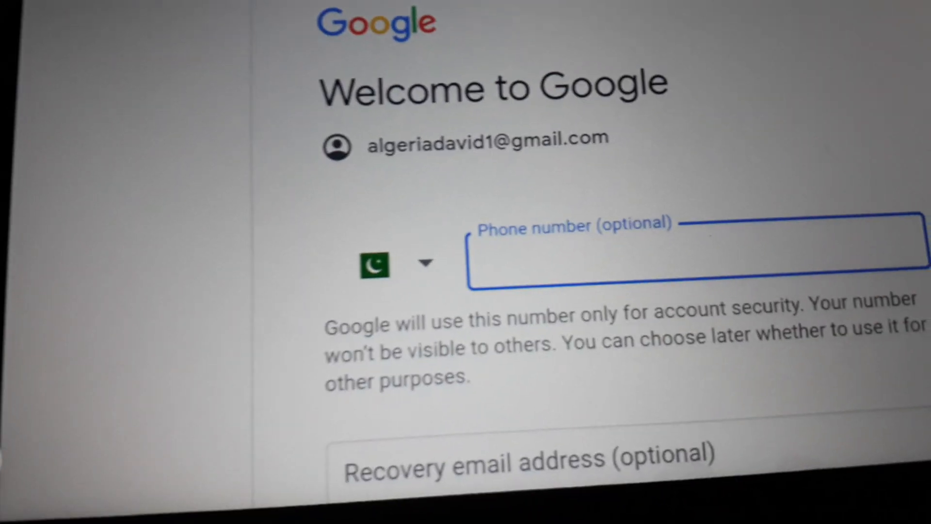
{"action": "scroll", "scroll_direction": "down", "scroll_amount": 3}
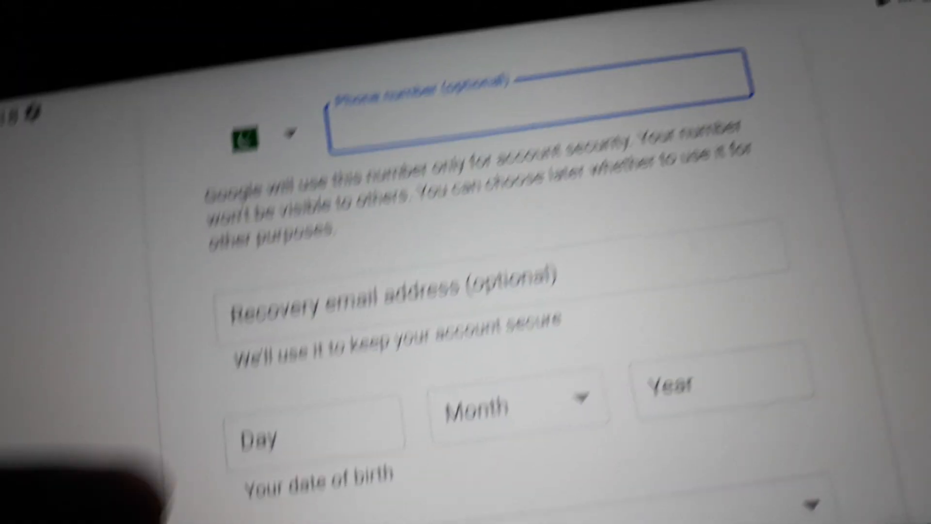
{"action": "scroll", "scroll_direction": "down", "scroll_amount": 3}
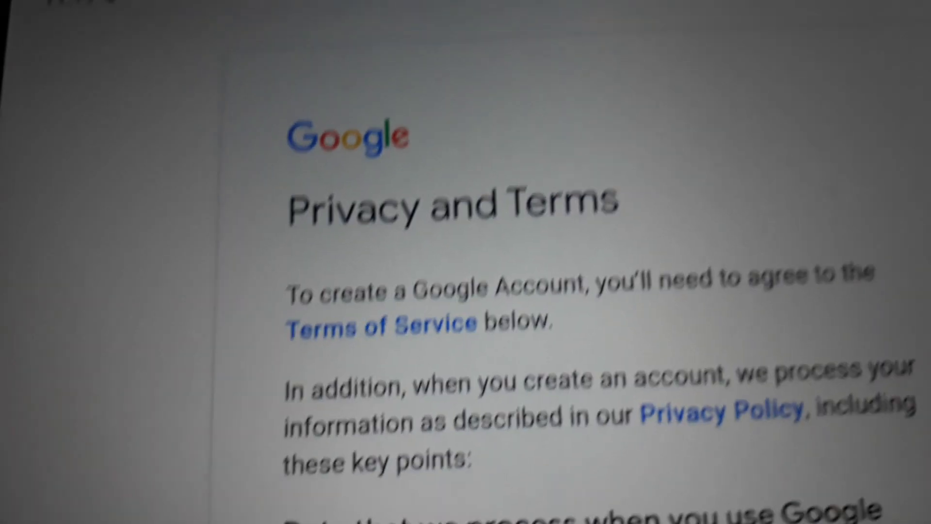
Scroll through Google's Privacy and Terms and agree to them
{"action": "scroll", "scroll_direction": "down", "scroll_amount": 3}
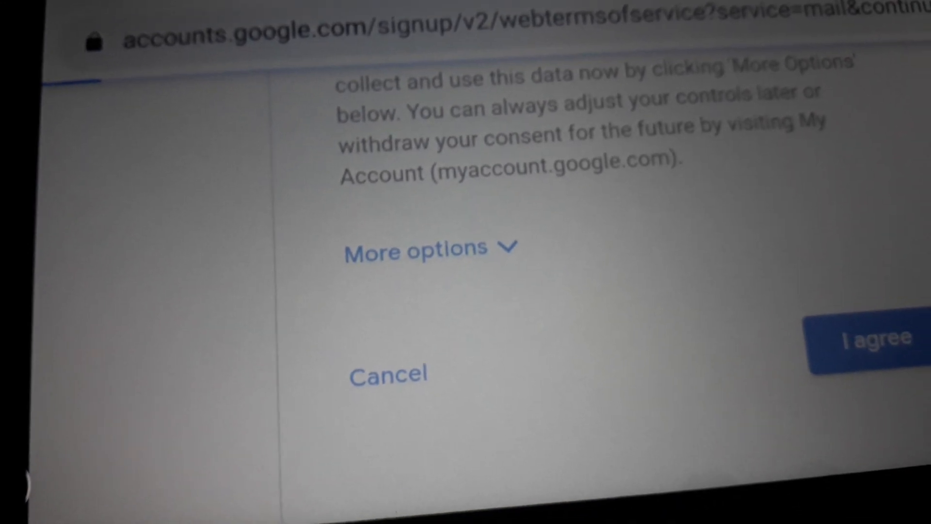
{"action": "left_click", "coordinate": [873, 338]}
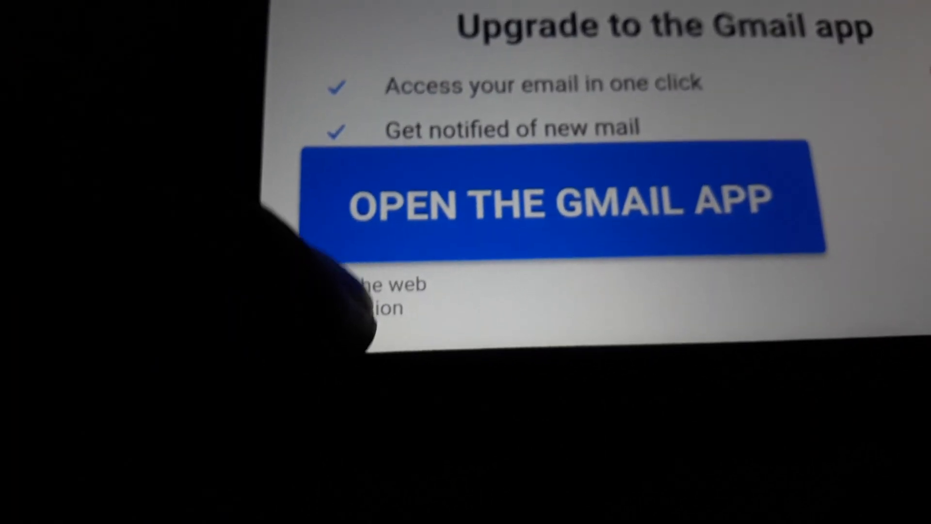
Continue in the Gmail web version instead of the app and scroll the inbox
{"action": "left_click", "coordinate": [561, 202]}
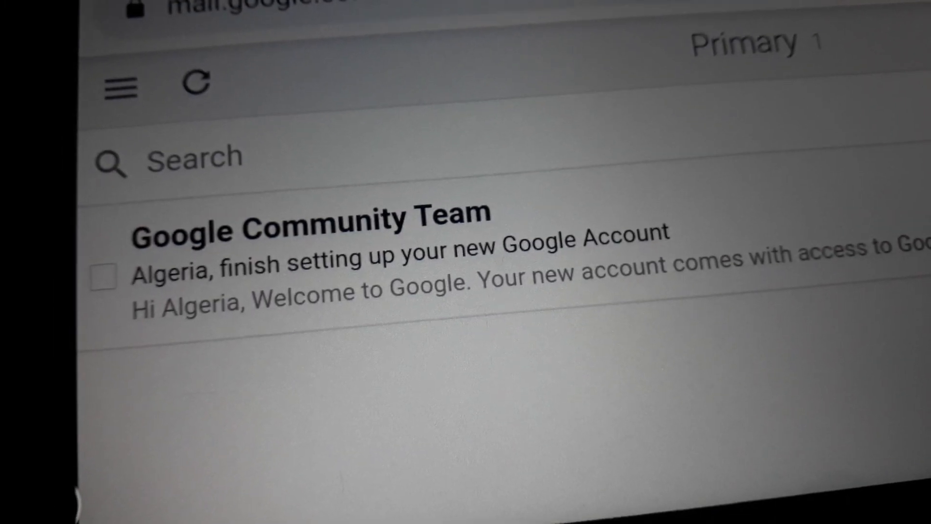
{"action": "scroll", "scroll_direction": "down", "scroll_amount": 3}
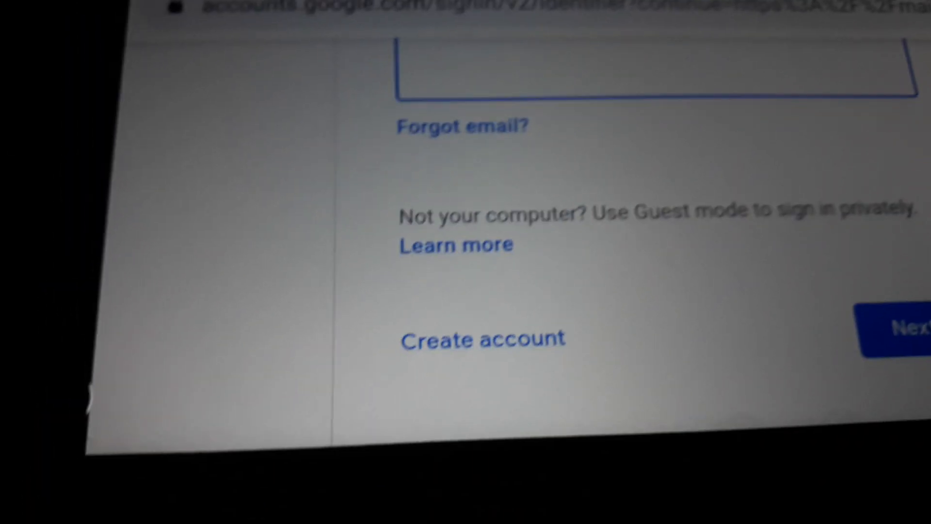
Open a fresh Create your Google Account form and scroll through its name, username and password fields
{"action": "left_click", "coordinate": [482, 339]}
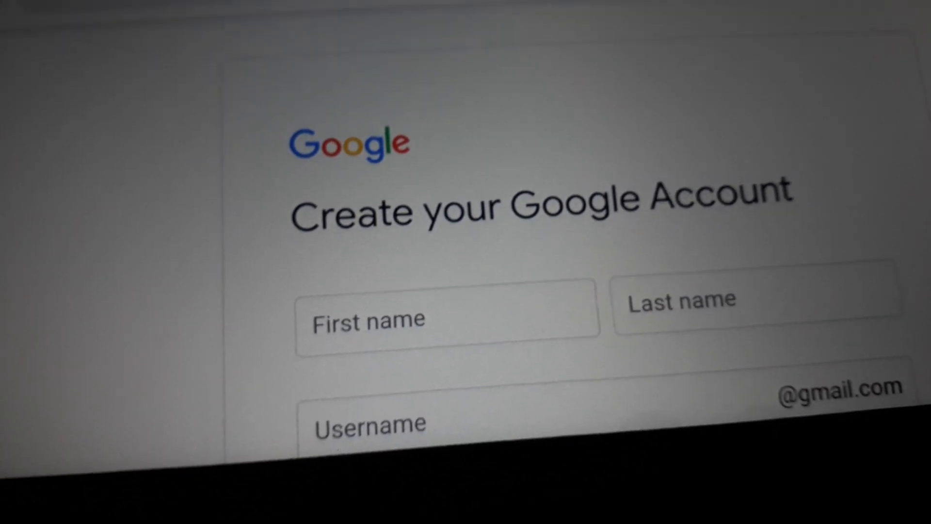
{"action": "scroll", "scroll_direction": "down", "scroll_amount": 3}
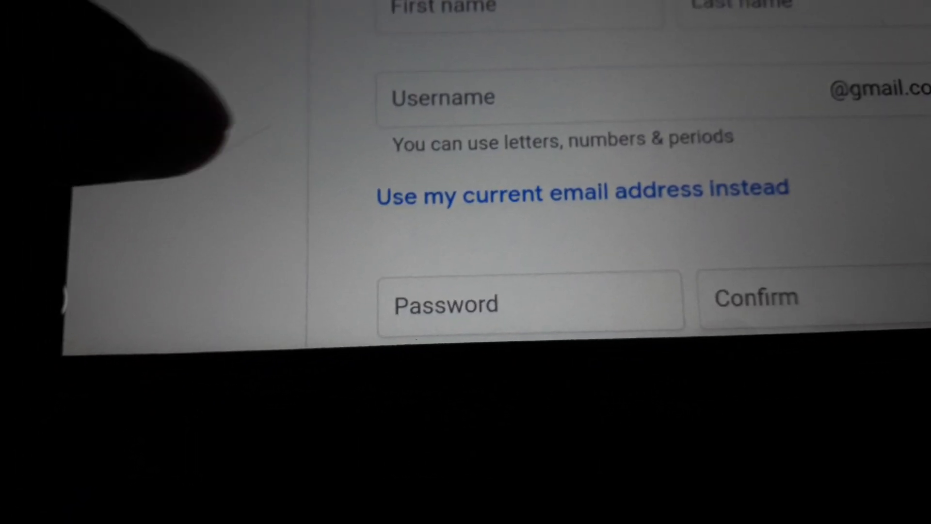
{"action": "scroll", "scroll_direction": "down", "scroll_amount": 3}
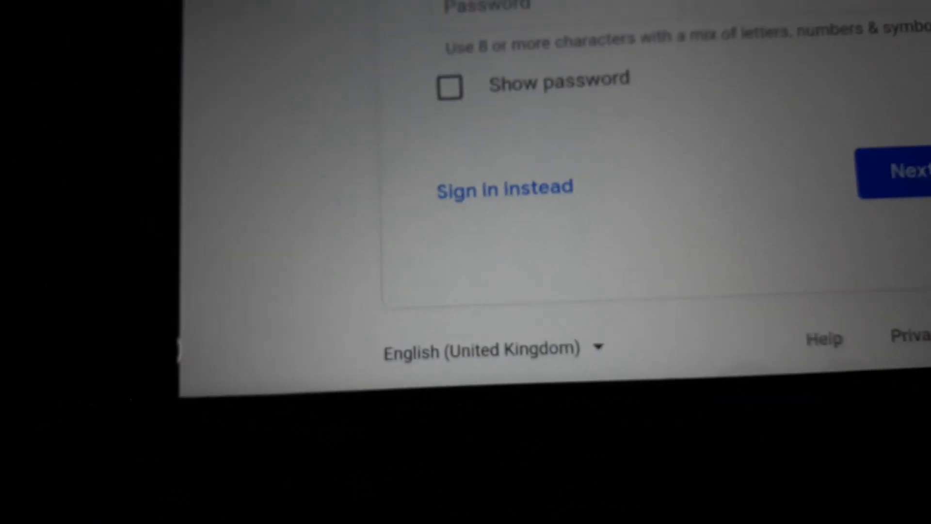